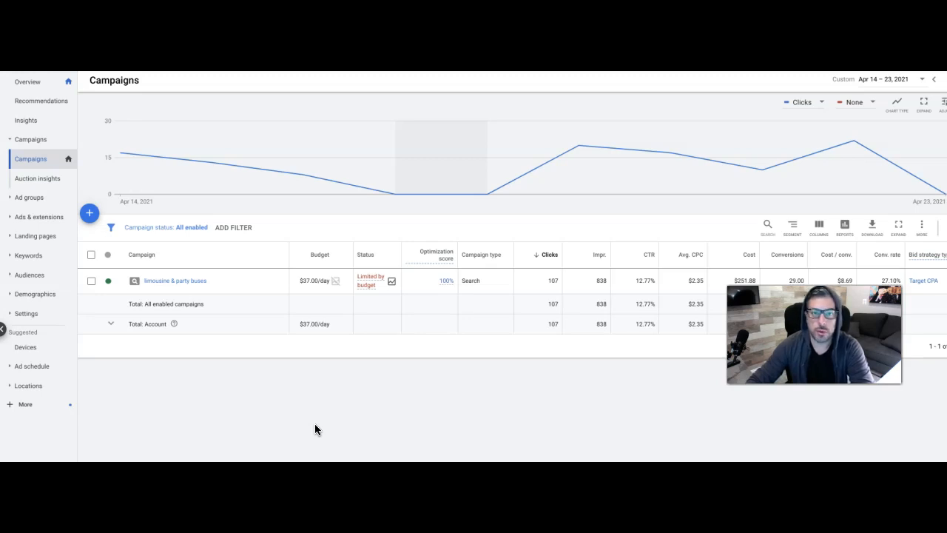
# Apply a custom date range of January 1–31, 2021 to the campaigns report
pyautogui.click(339, 420)
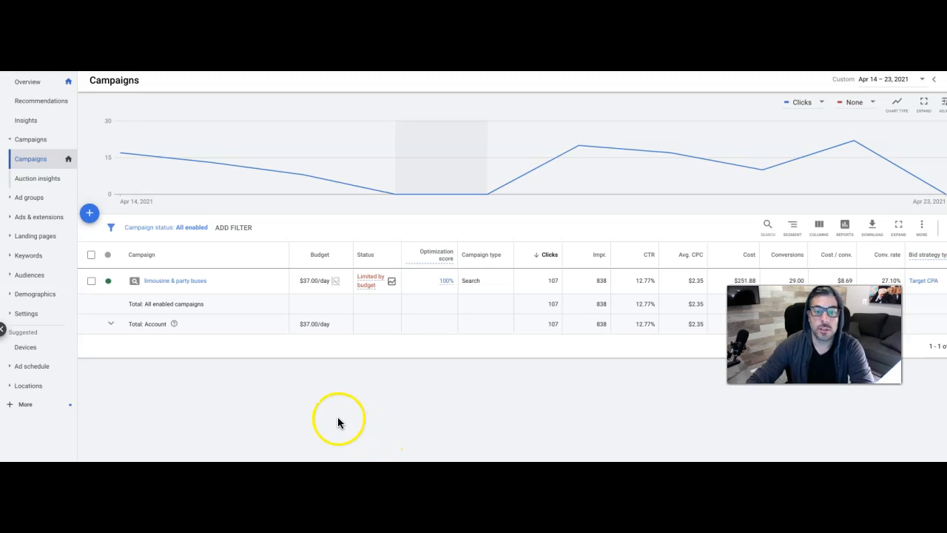
pyautogui.moveTo(308, 291)
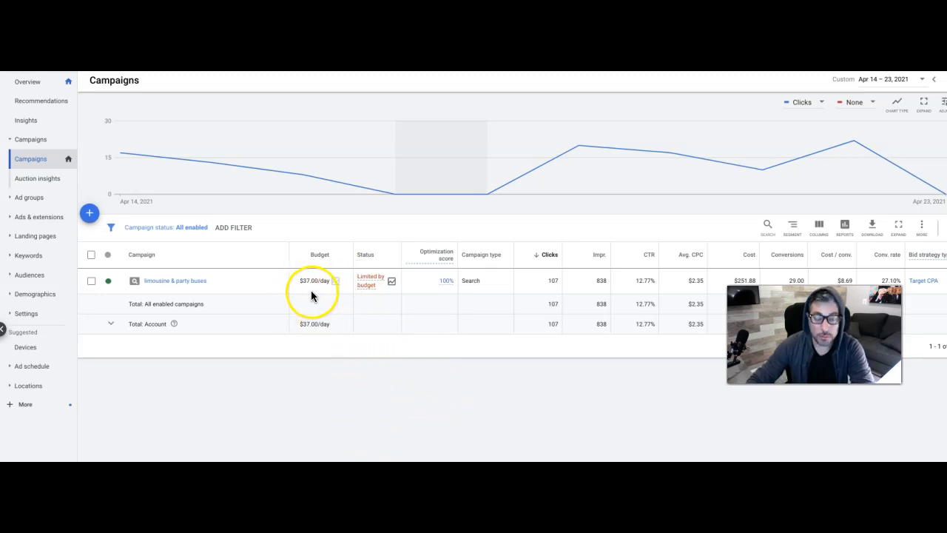
pyautogui.moveTo(346, 301)
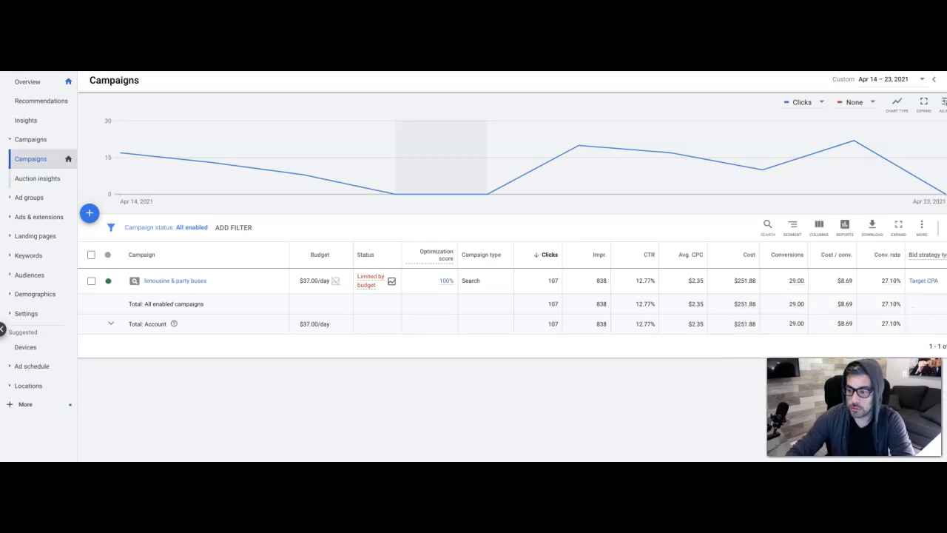
pyautogui.moveTo(547, 393)
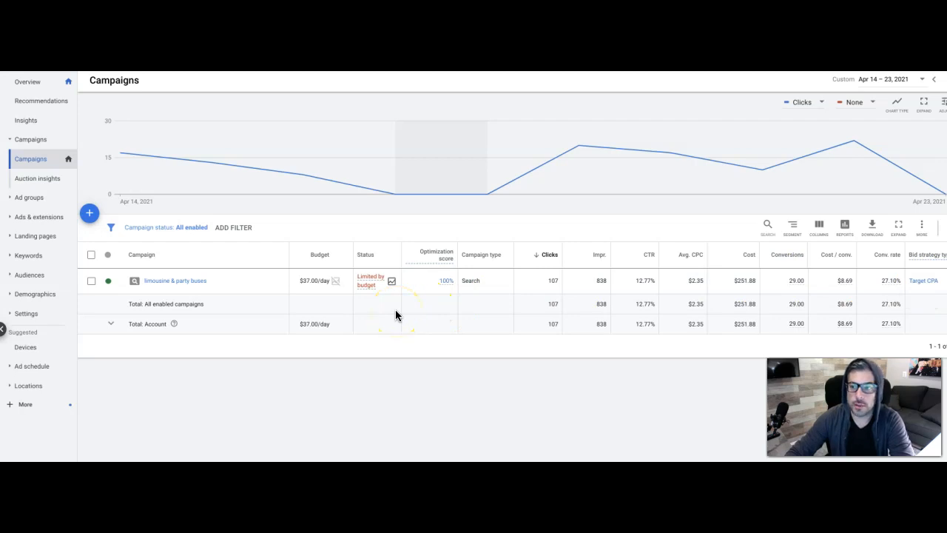
pyautogui.moveTo(855, 299)
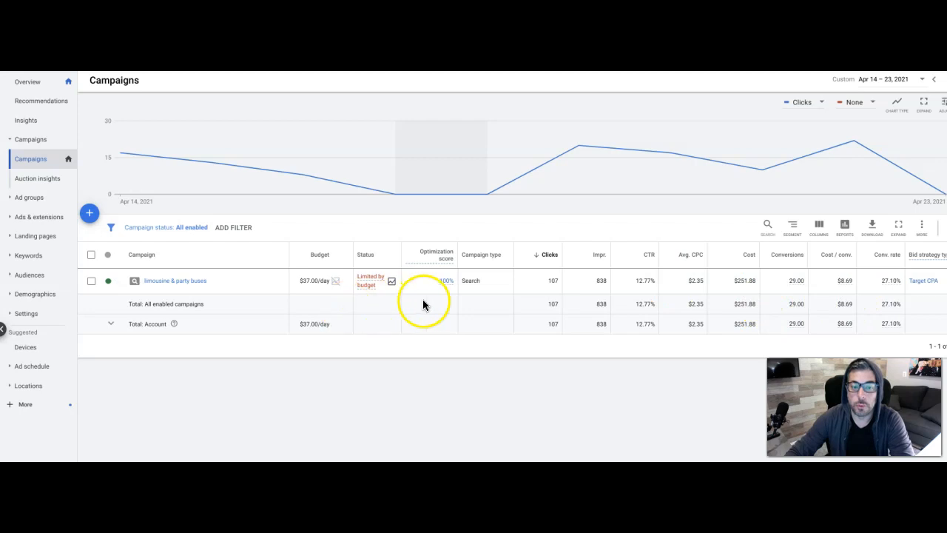
pyautogui.moveTo(590, 295)
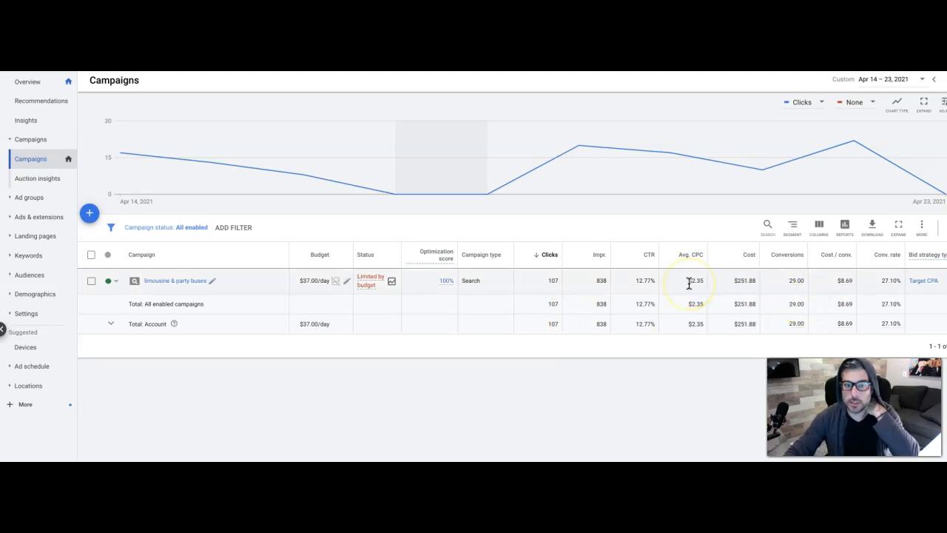
pyautogui.moveTo(691, 304)
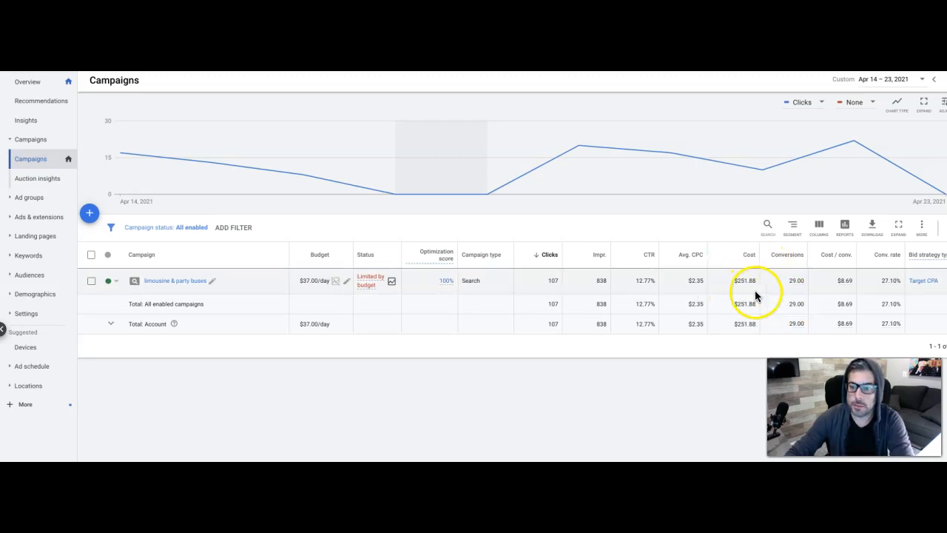
pyautogui.moveTo(888, 281)
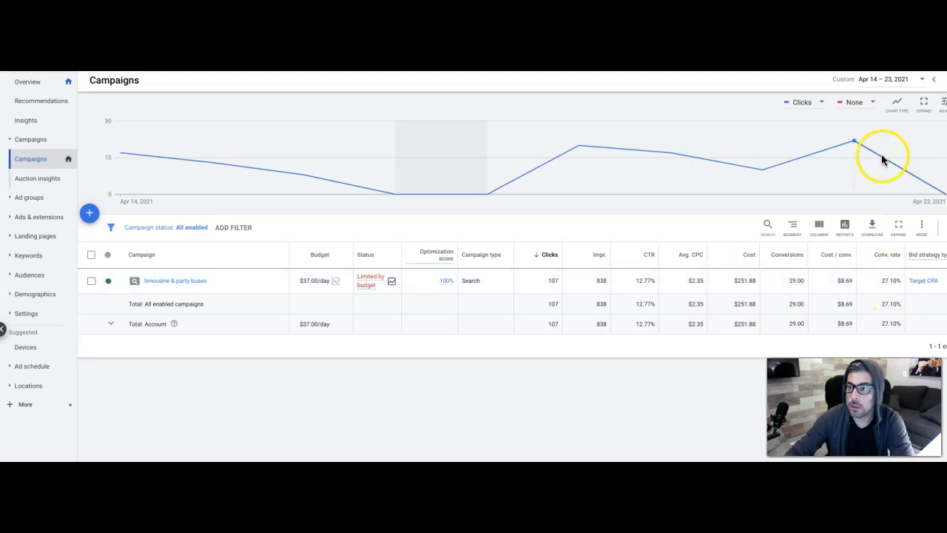
pyautogui.click(889, 80)
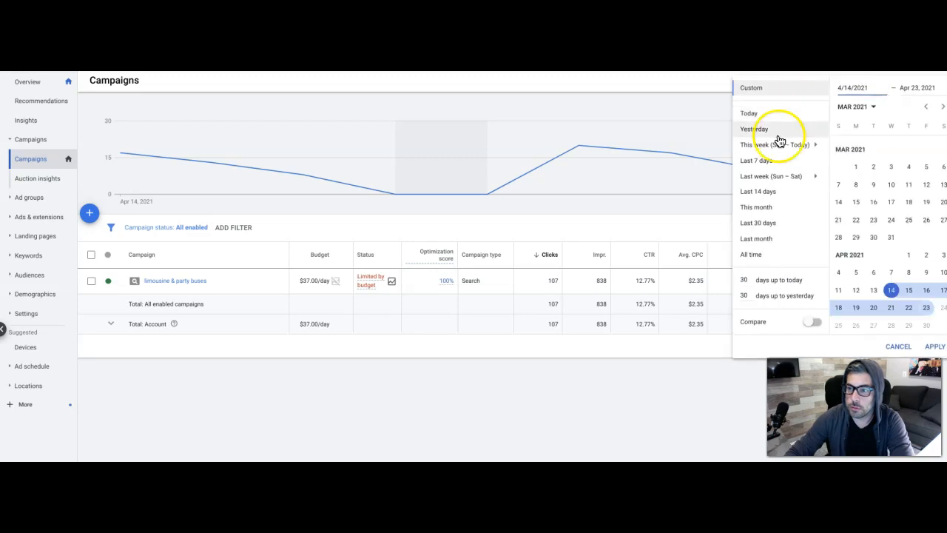
pyautogui.moveTo(771, 115)
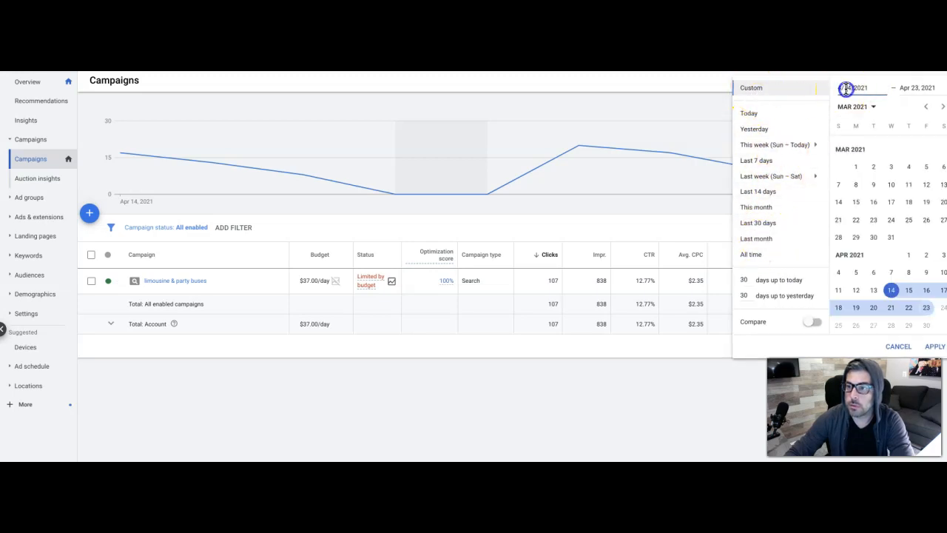
pyautogui.write('4/14/2021')
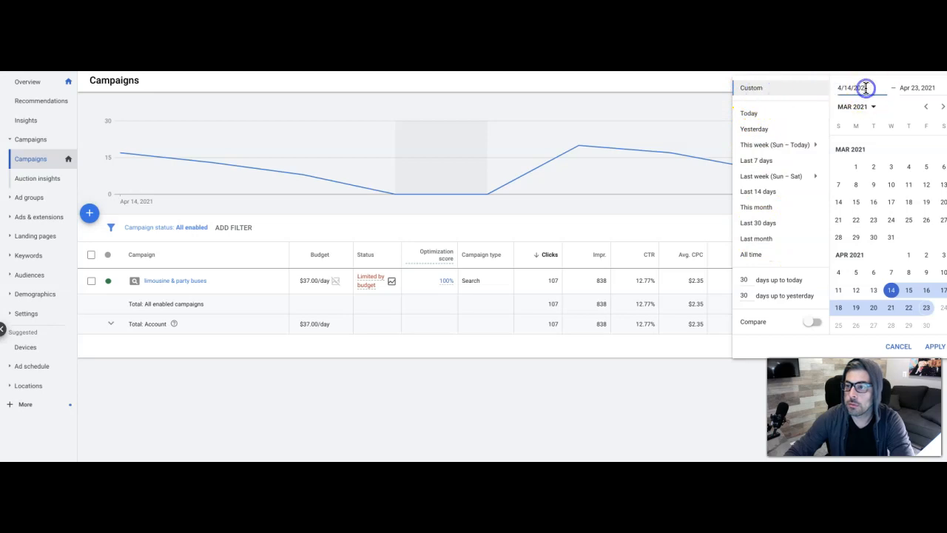
pyautogui.click(941, 111)
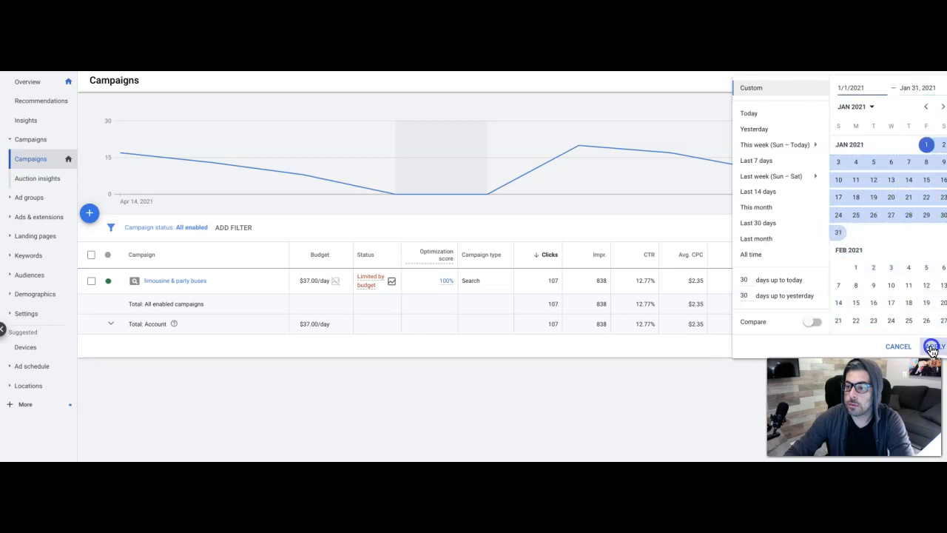
pyautogui.click(932, 346)
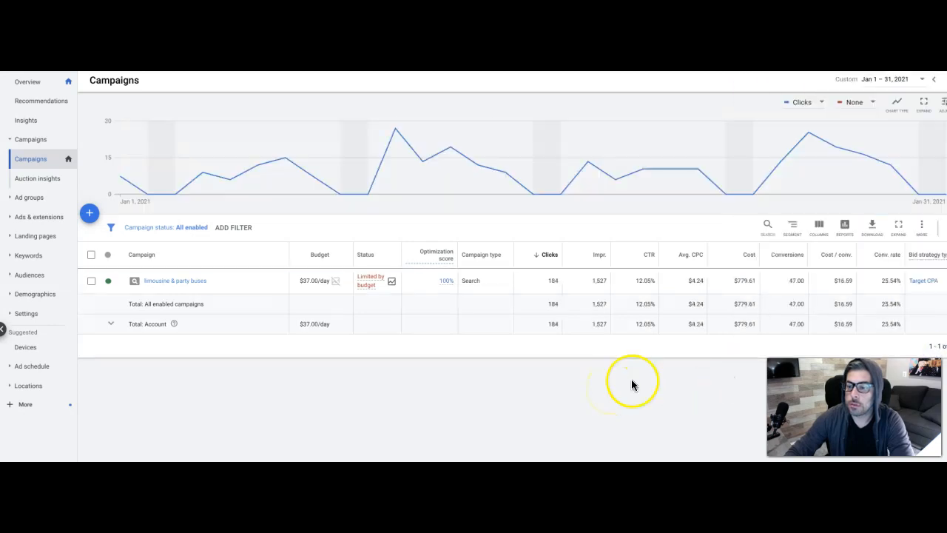
# Apply the December 2020 range, then switch to October 1–31, 2020
pyautogui.click(881, 80)
pyautogui.write('12/1/2020')
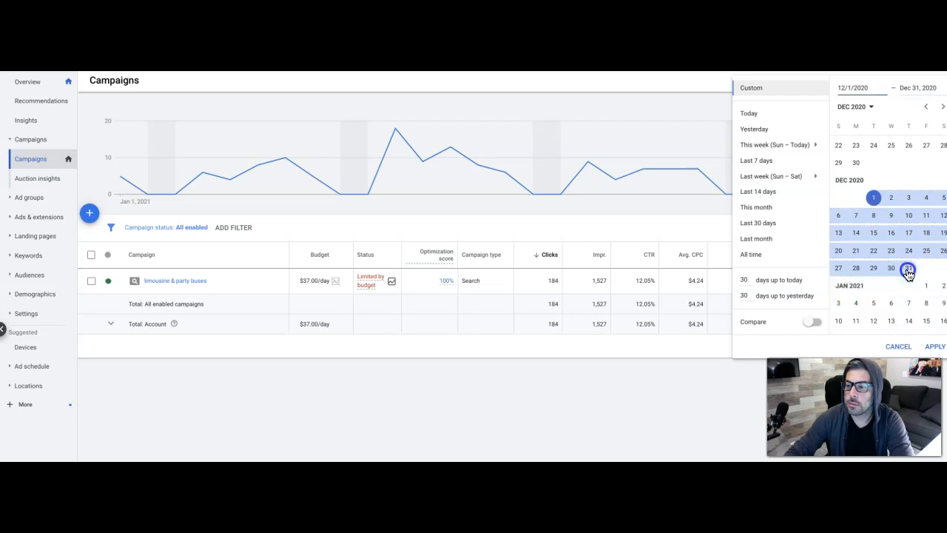
pyautogui.click(935, 346)
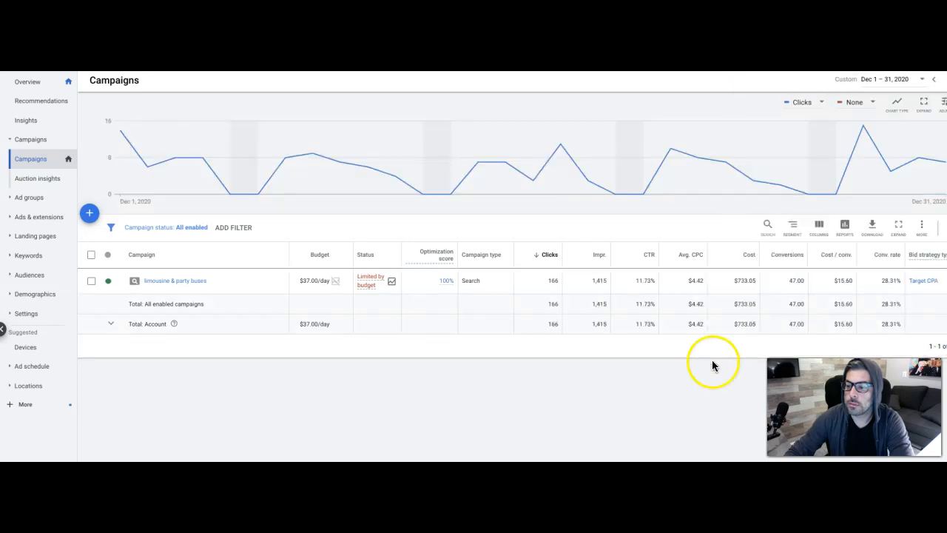
pyautogui.click(906, 79)
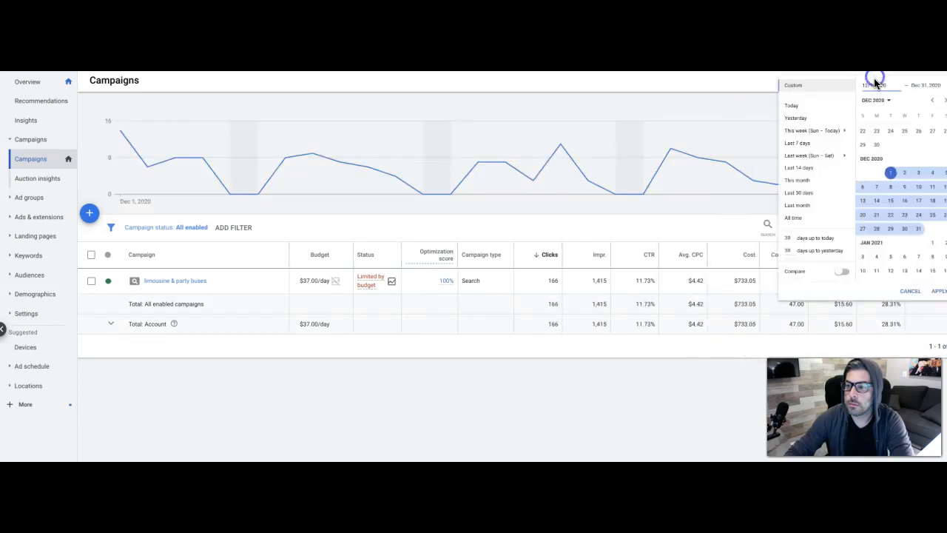
pyautogui.click(930, 102)
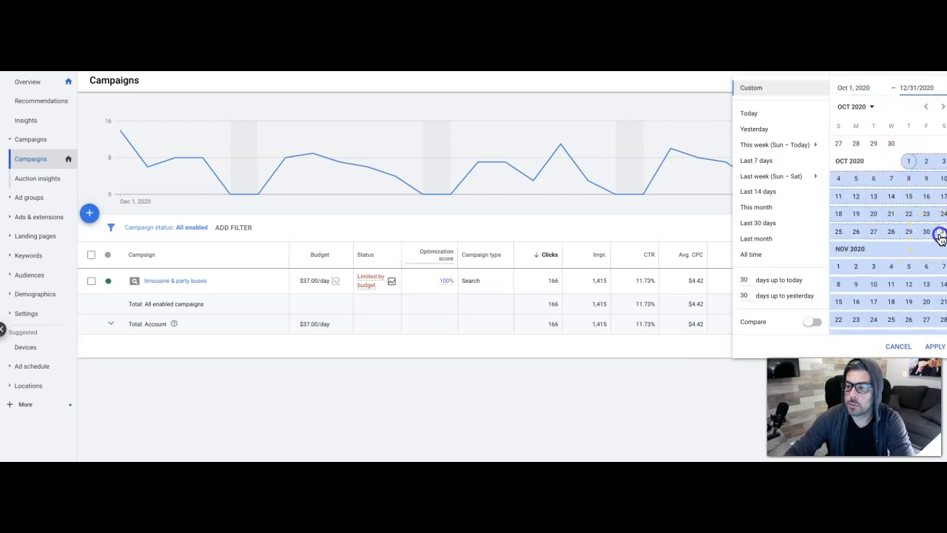
pyautogui.click(935, 346)
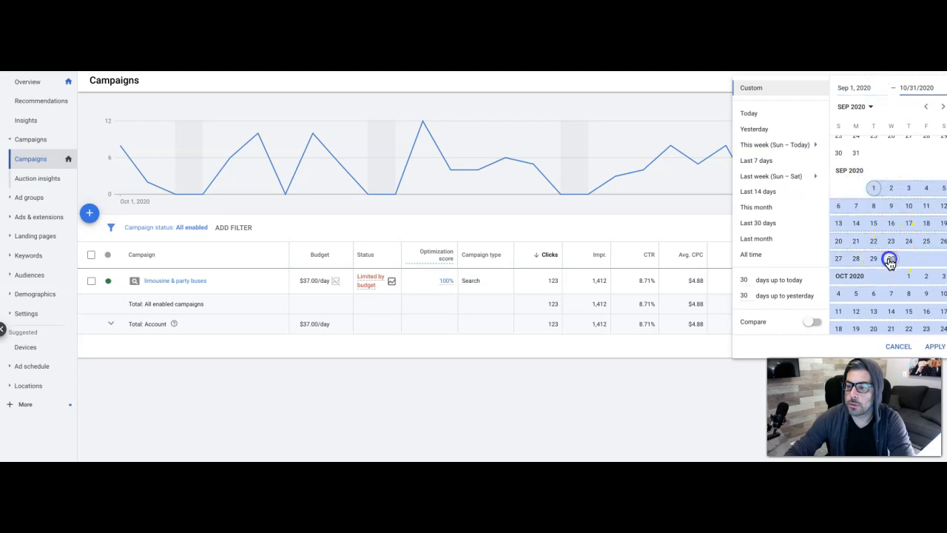
# Apply September 2020, then set the range to August 1–31, 2020
pyautogui.click(932, 347)
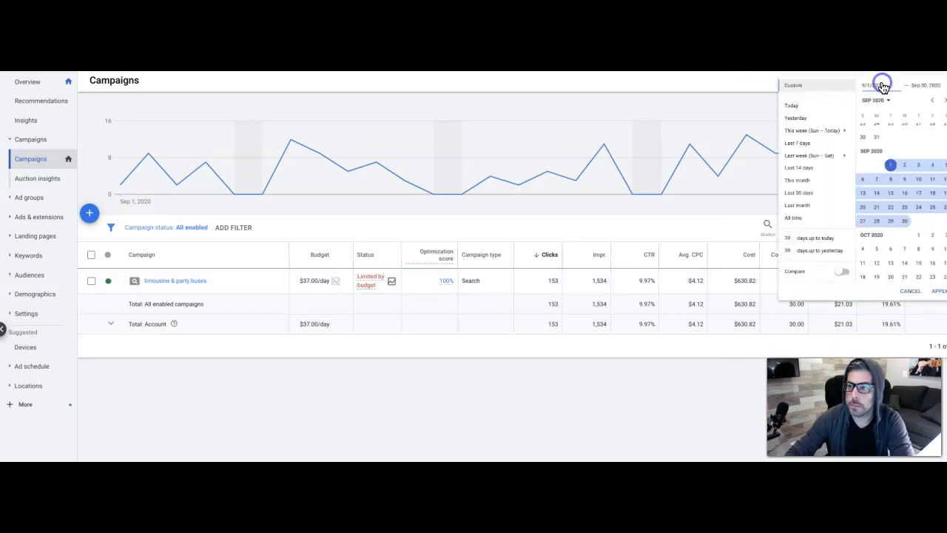
pyautogui.click(923, 112)
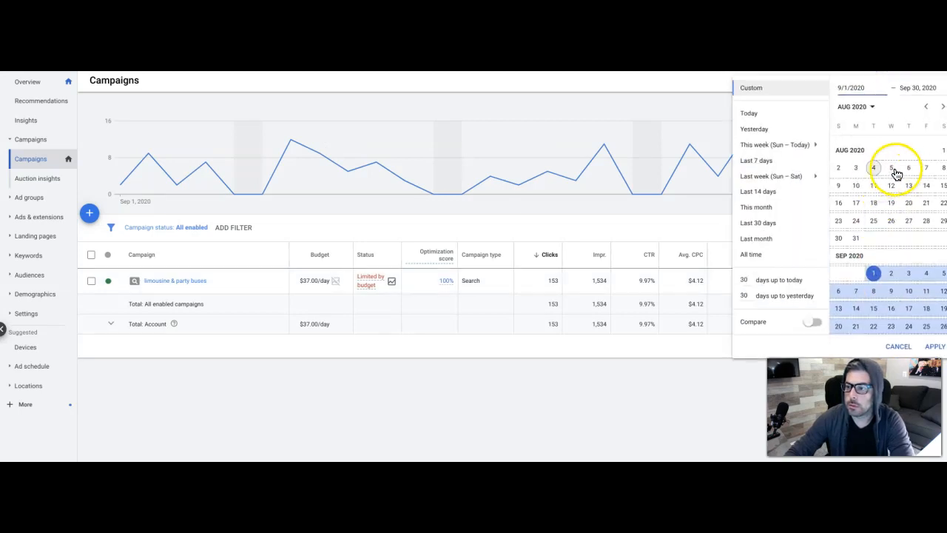
pyautogui.click(856, 238)
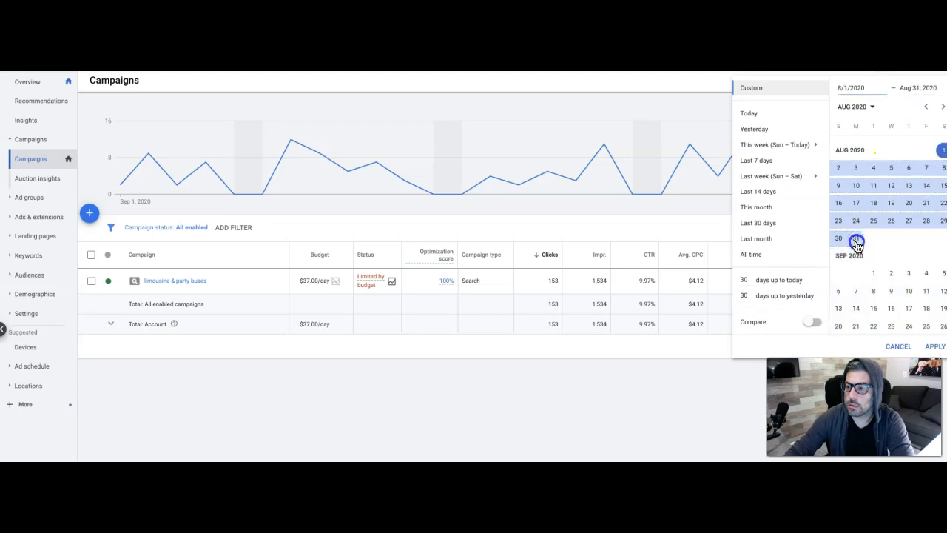
pyautogui.click(935, 346)
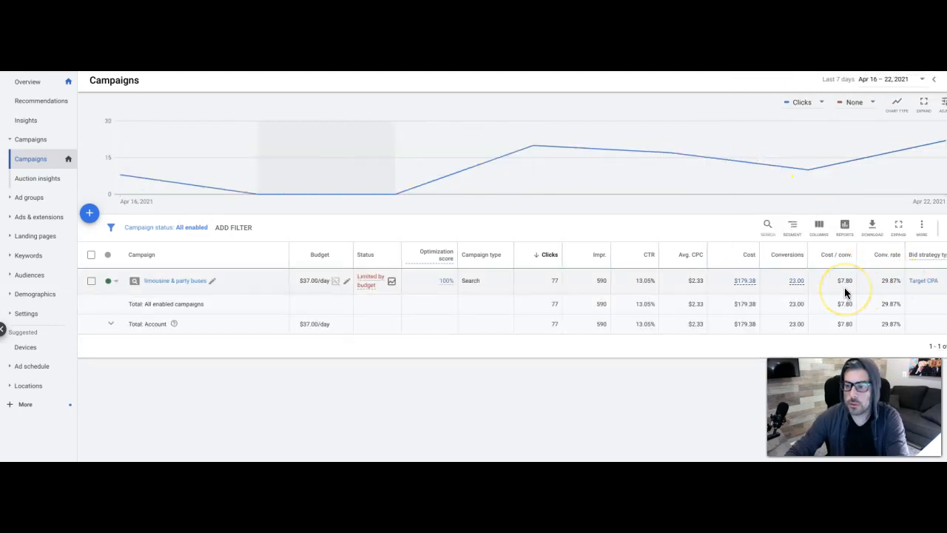
pyautogui.moveTo(894, 289)
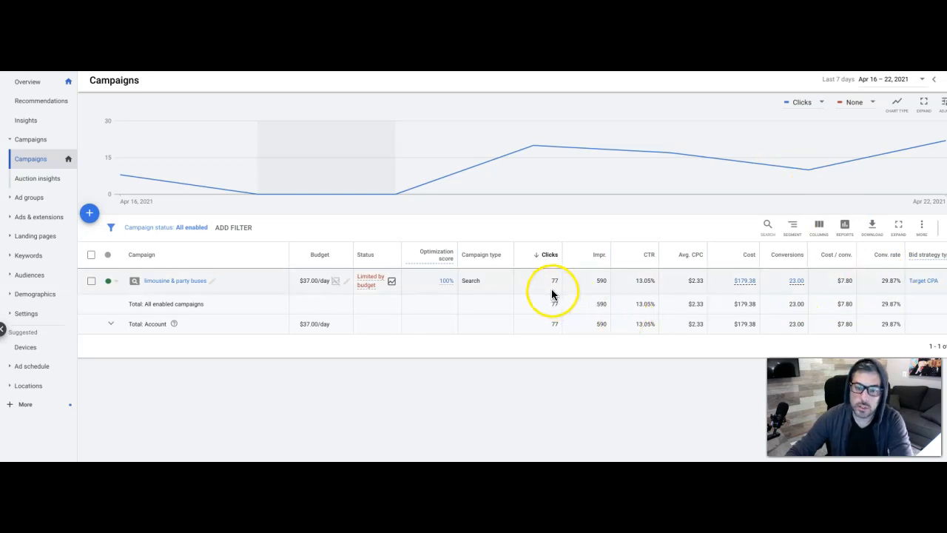
pyautogui.moveTo(693, 263)
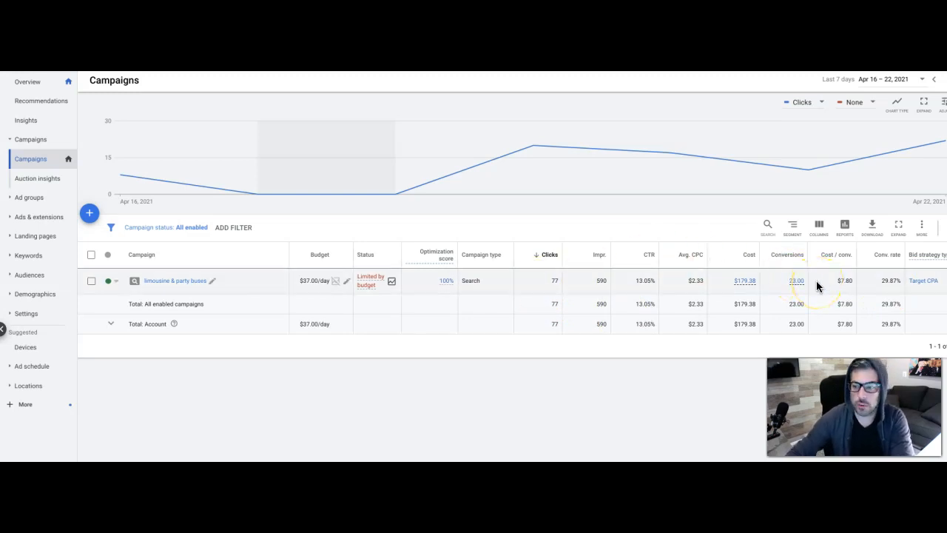
pyautogui.moveTo(897, 290)
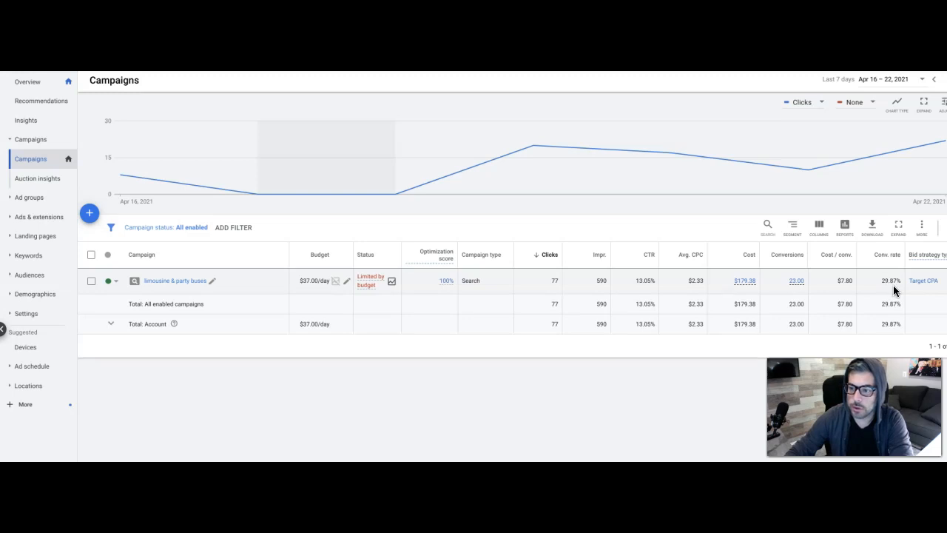
pyautogui.moveTo(876, 281)
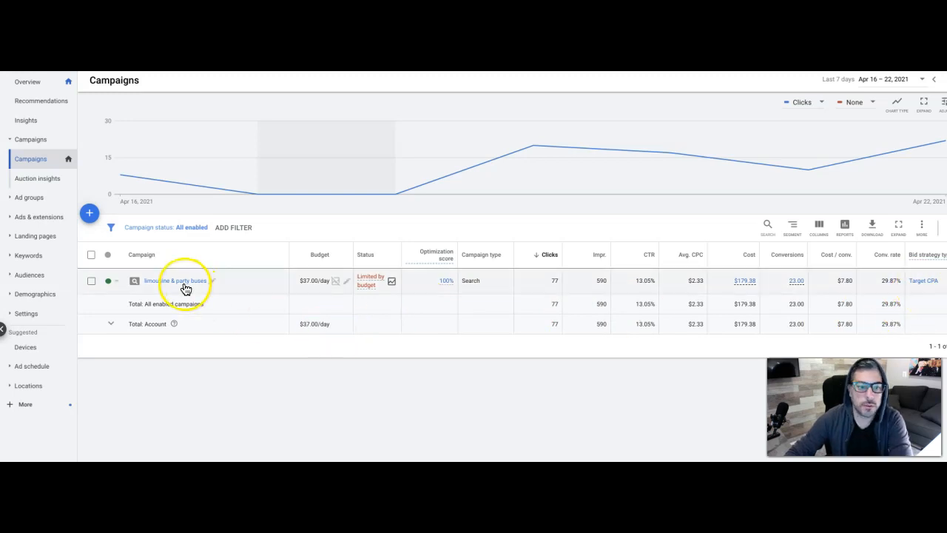
# Open the limousine & party buses campaign to view its ad groups
pyautogui.click(176, 281)
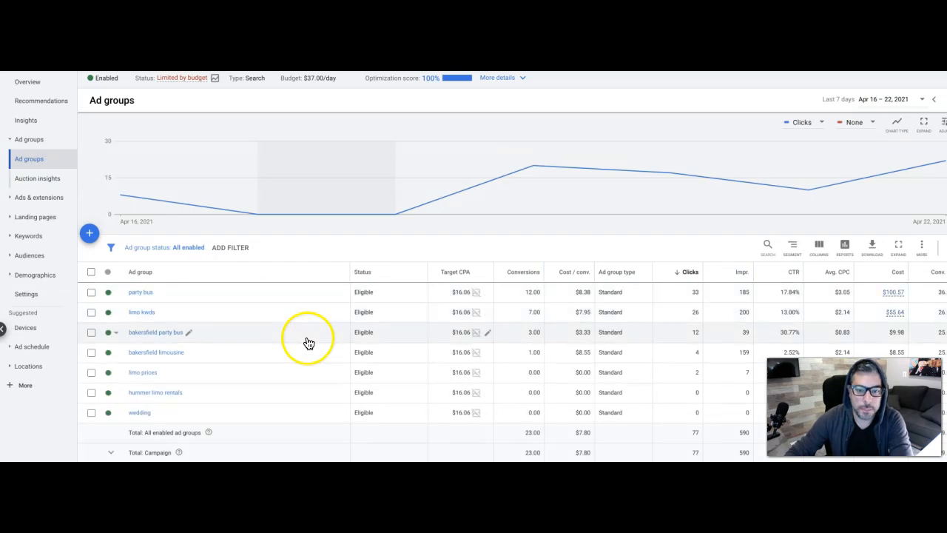
pyautogui.moveTo(191, 359)
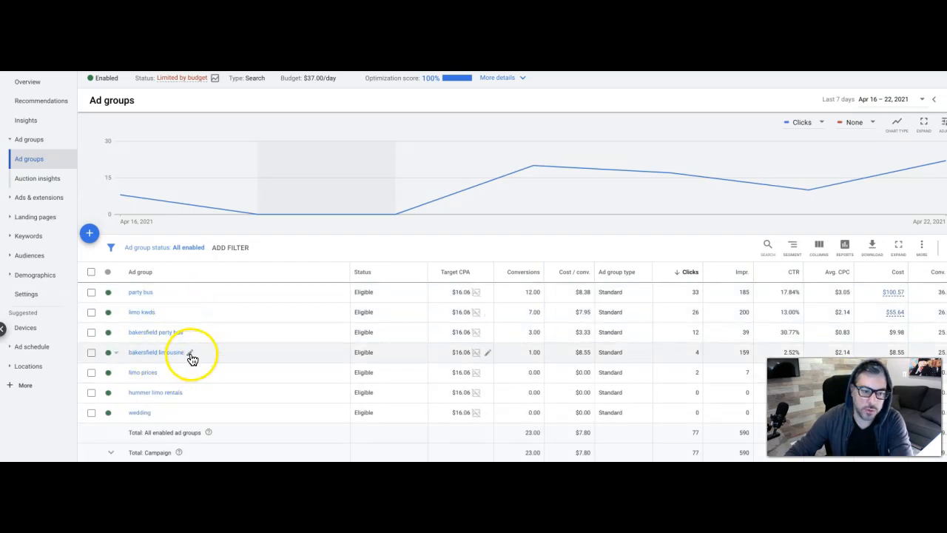
pyautogui.moveTo(169, 409)
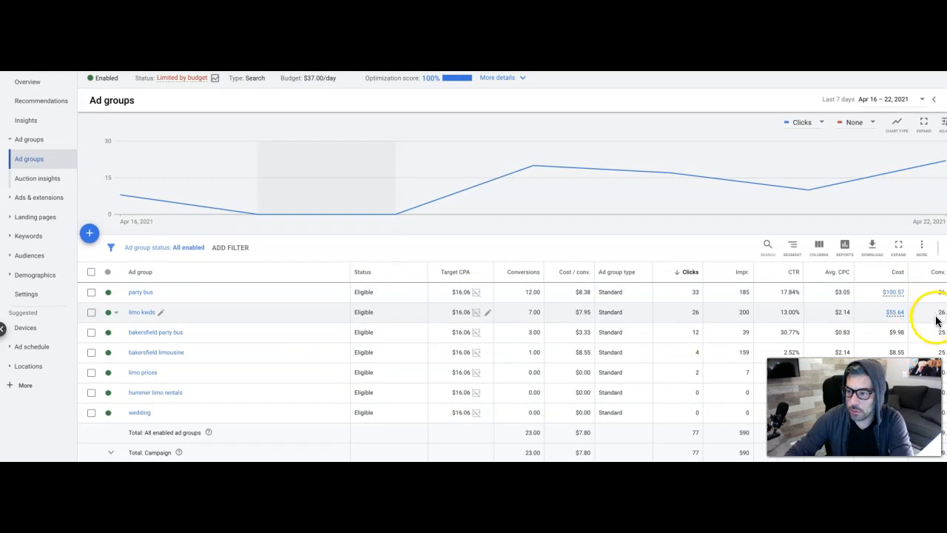
pyautogui.moveTo(932, 296)
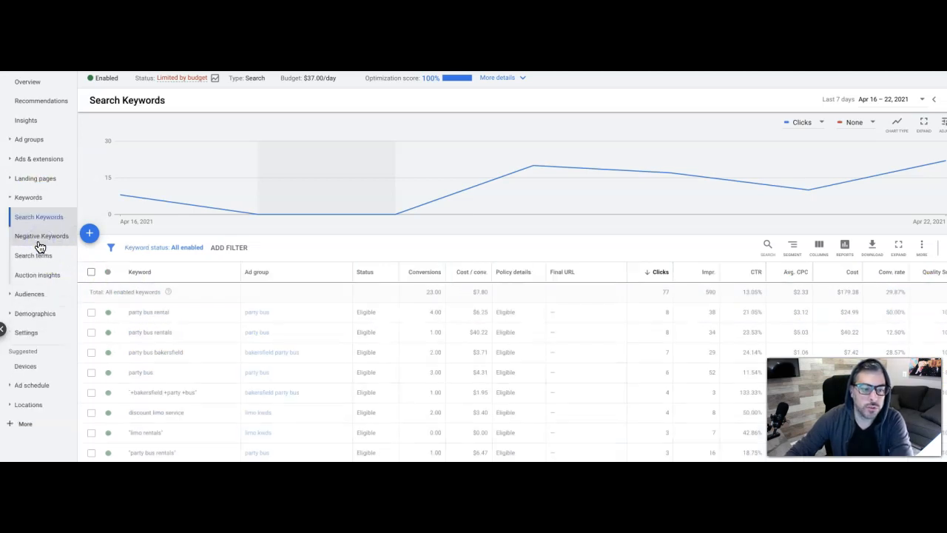
pyautogui.scroll(-3)
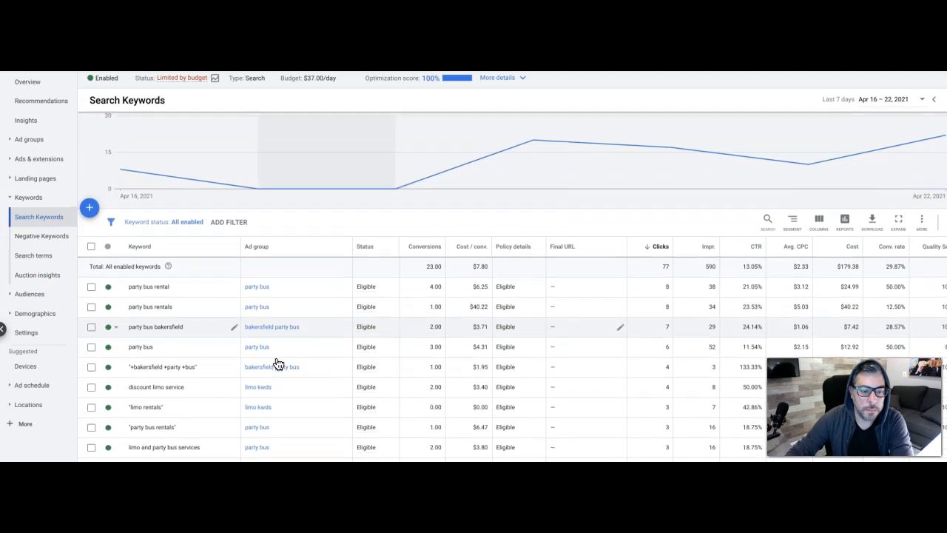
pyautogui.scroll(-3)
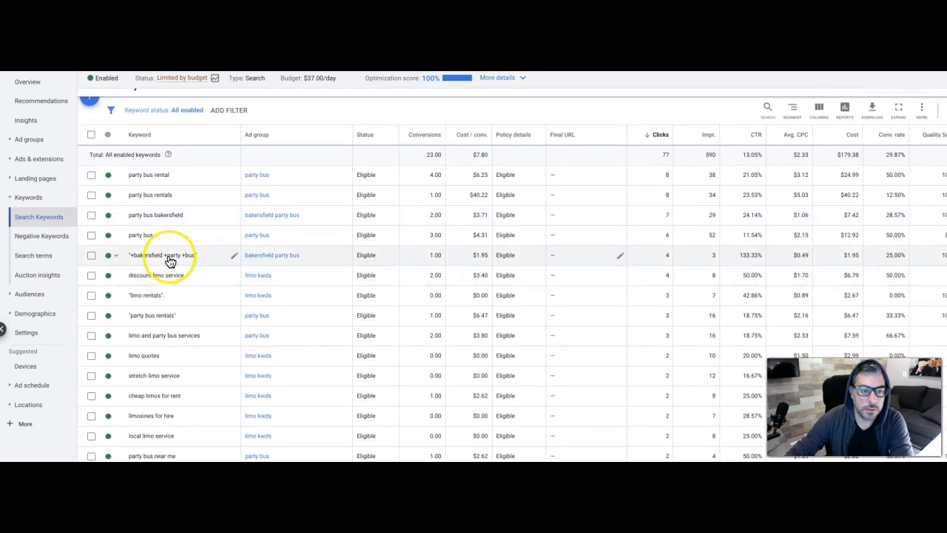
pyautogui.moveTo(207, 296)
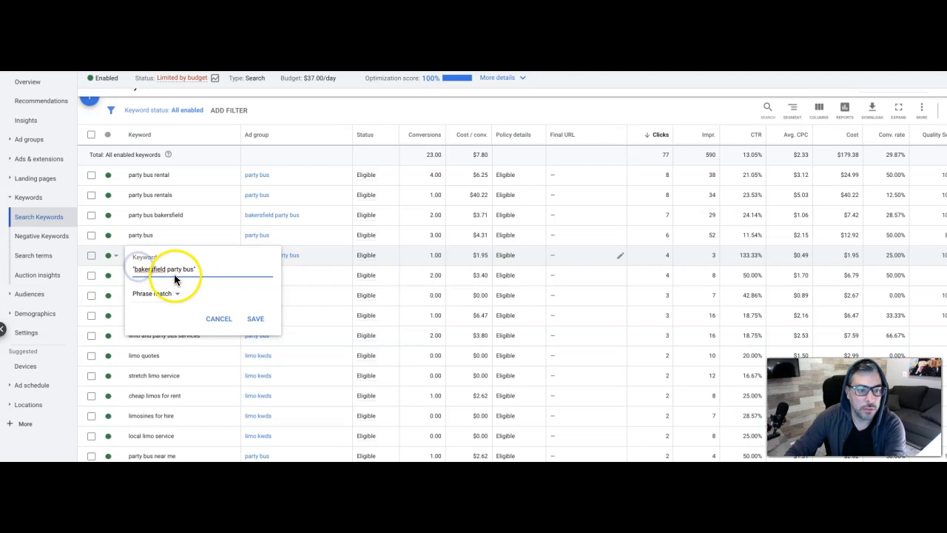
pyautogui.click(254, 318)
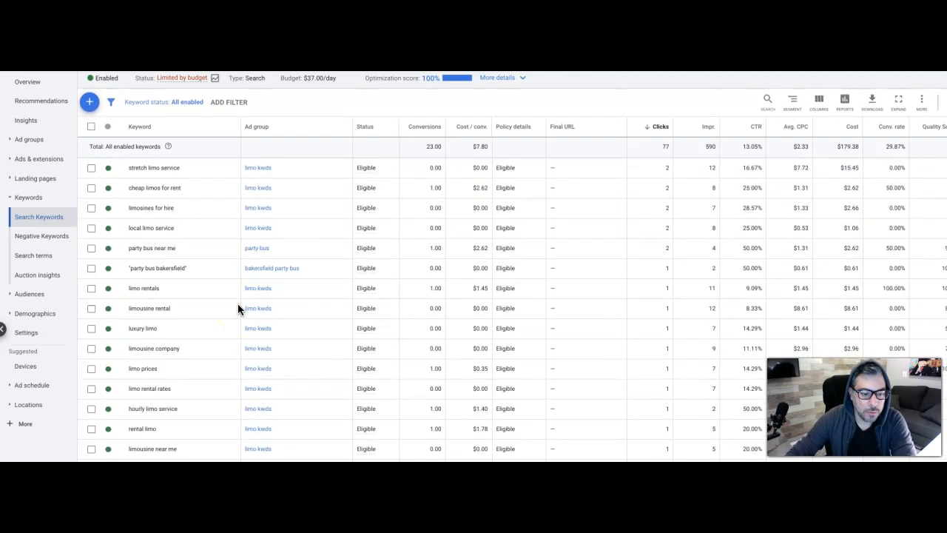
pyautogui.scroll(-3)
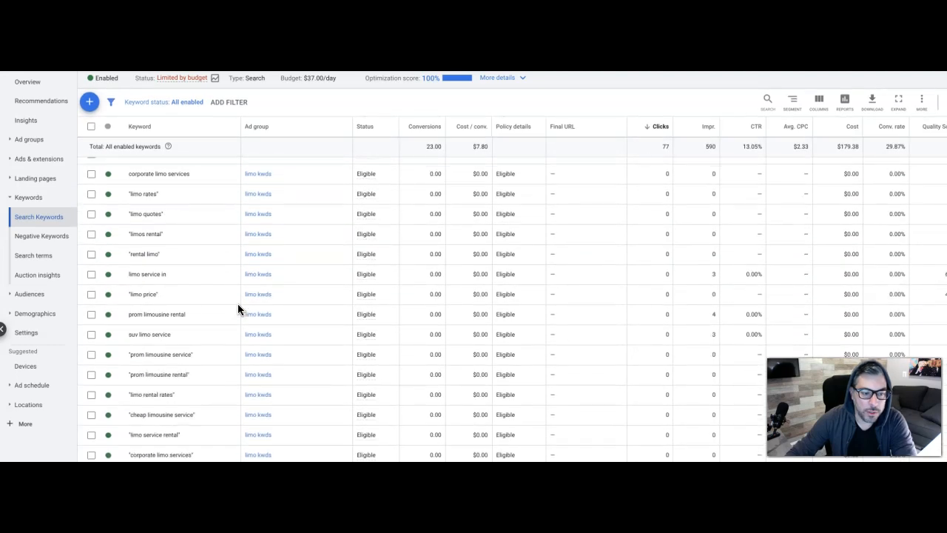
pyautogui.scroll(-3)
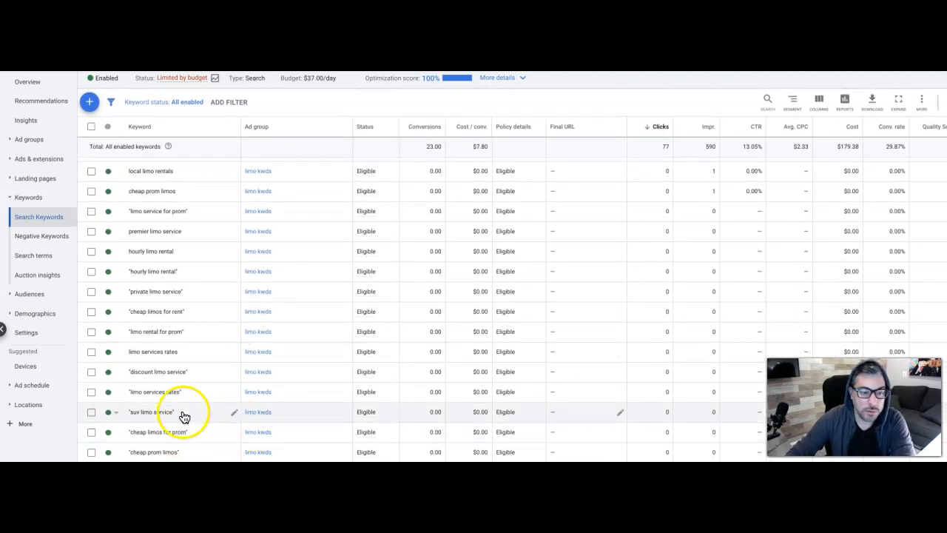
pyautogui.scroll(-3)
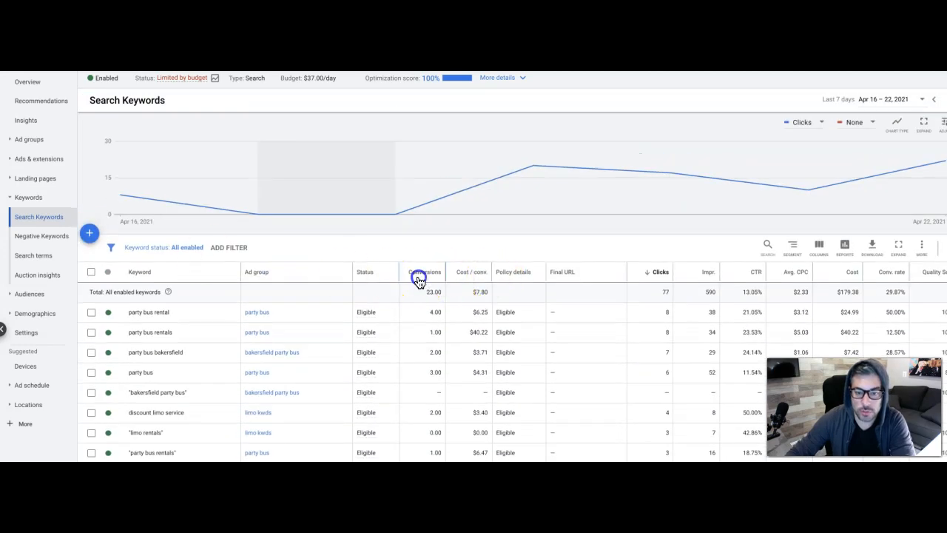
# Sort the search keywords by conversions, highest first, and look down the list
pyautogui.click(423, 277)
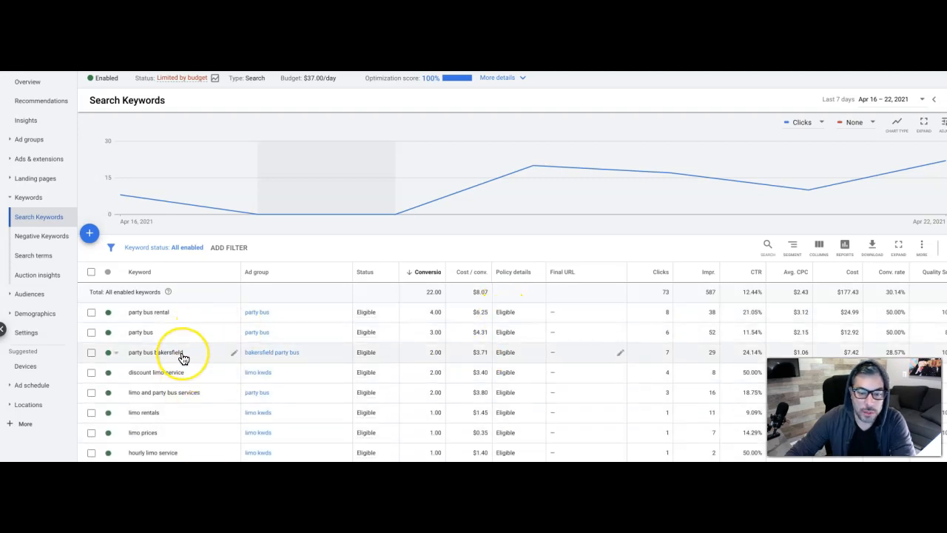
pyautogui.scroll(-3)
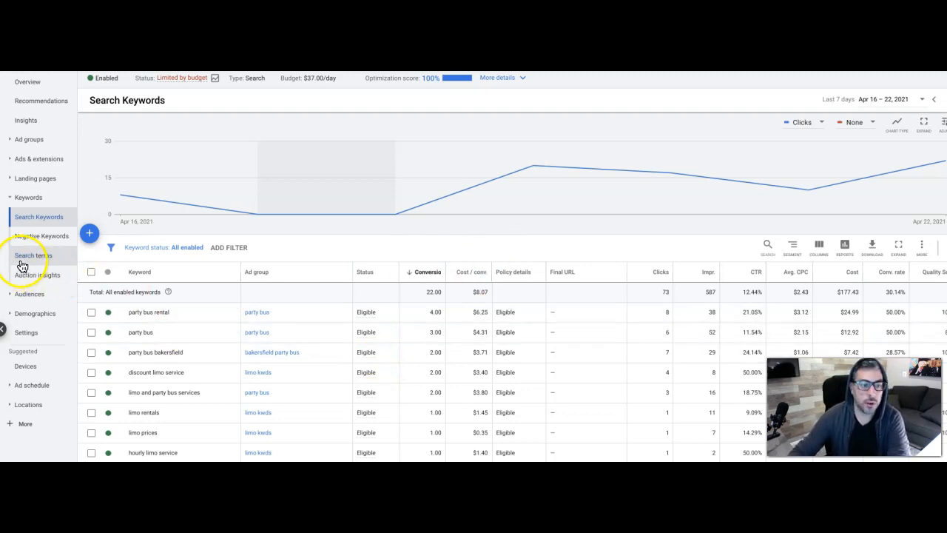
# Open the Search terms report and scroll through the queries that triggered ads
pyautogui.click(32, 255)
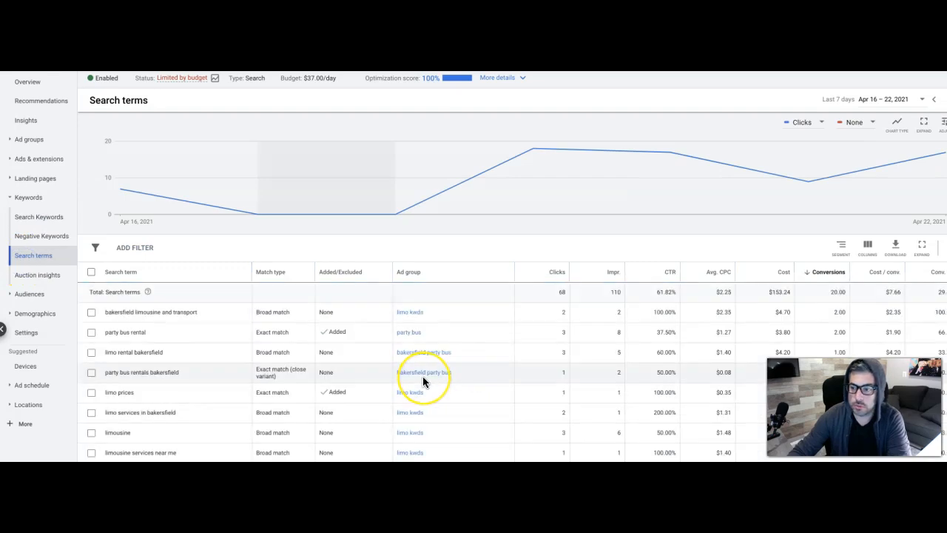
pyautogui.scroll(-3)
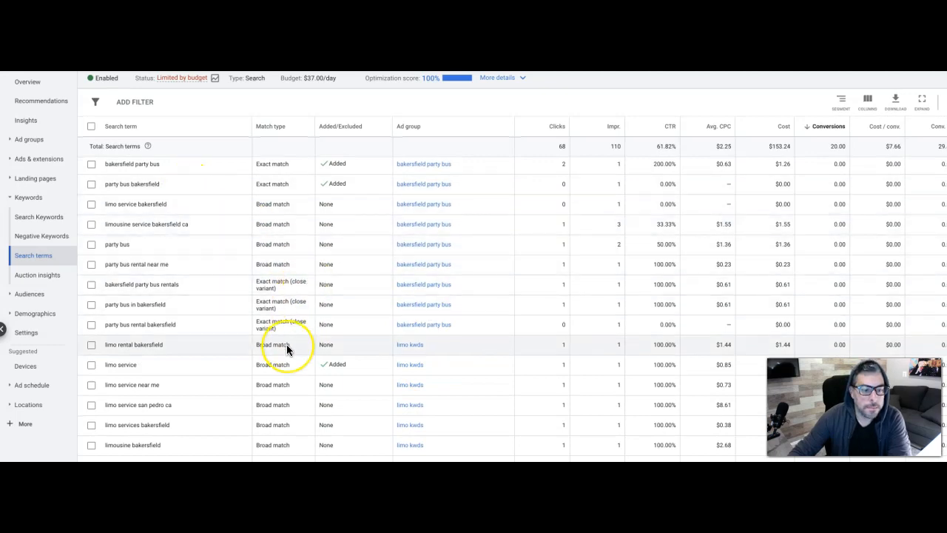
pyautogui.scroll(-3)
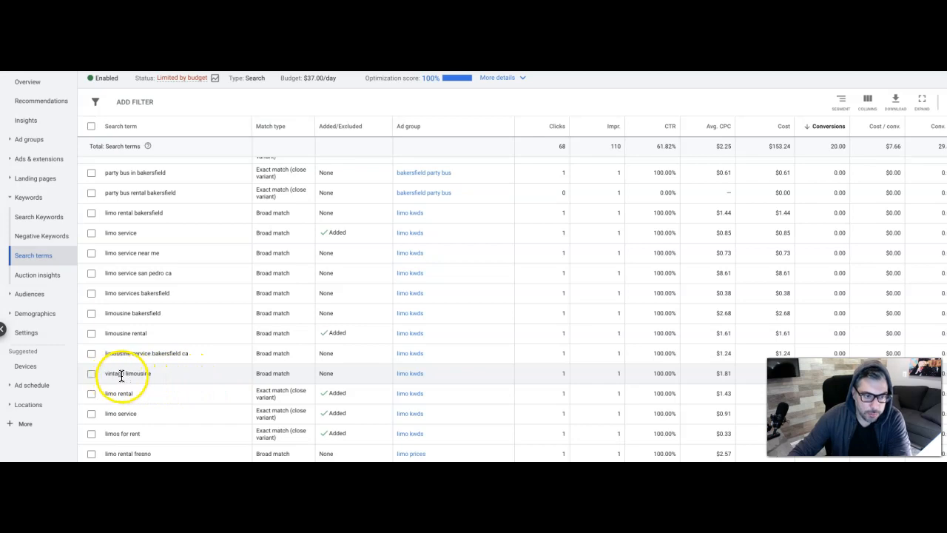
pyautogui.scroll(-3)
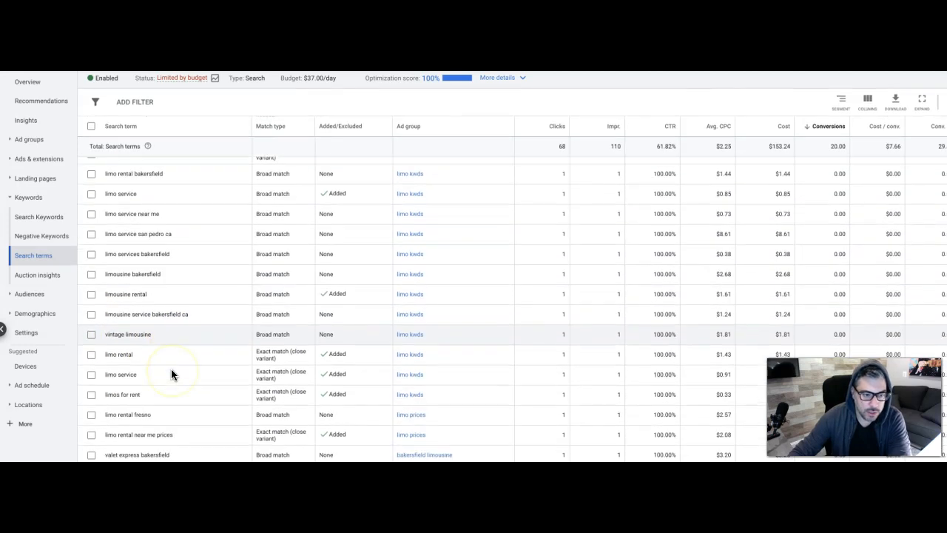
pyautogui.scroll(-3)
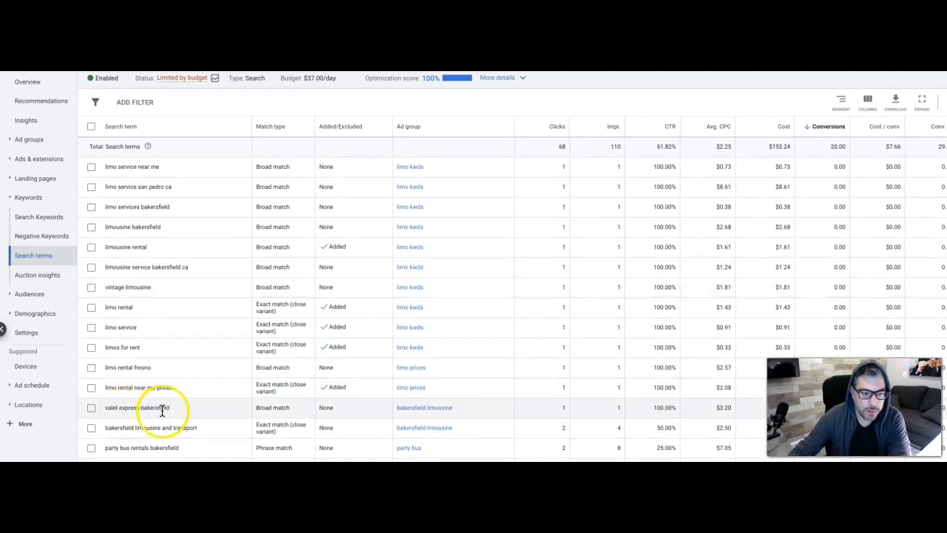
pyautogui.scroll(-3)
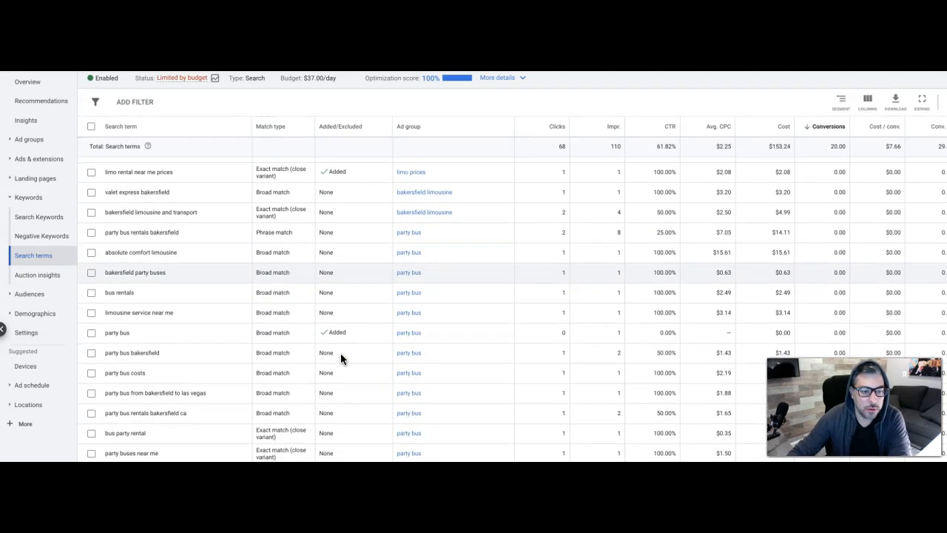
pyautogui.scroll(-3)
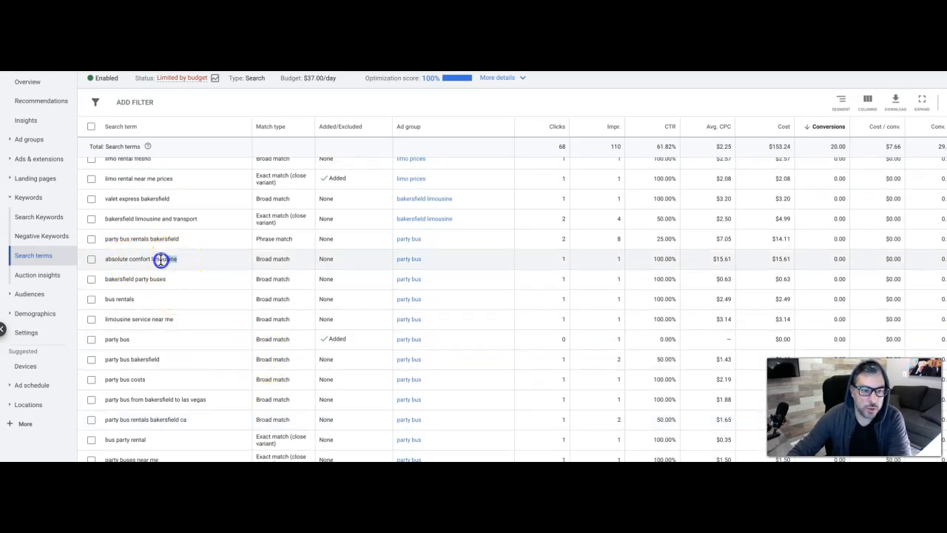
pyautogui.doubleClick(140, 259)
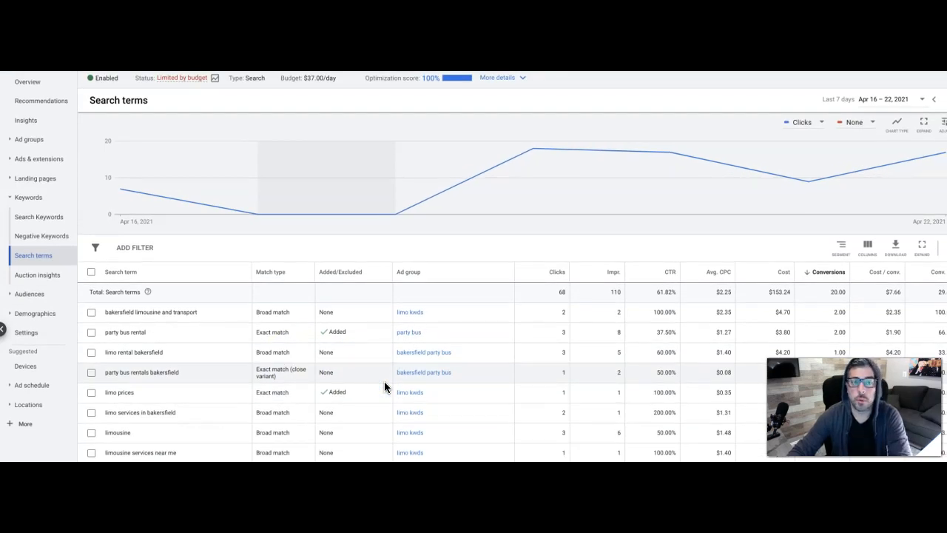
pyautogui.moveTo(25, 365)
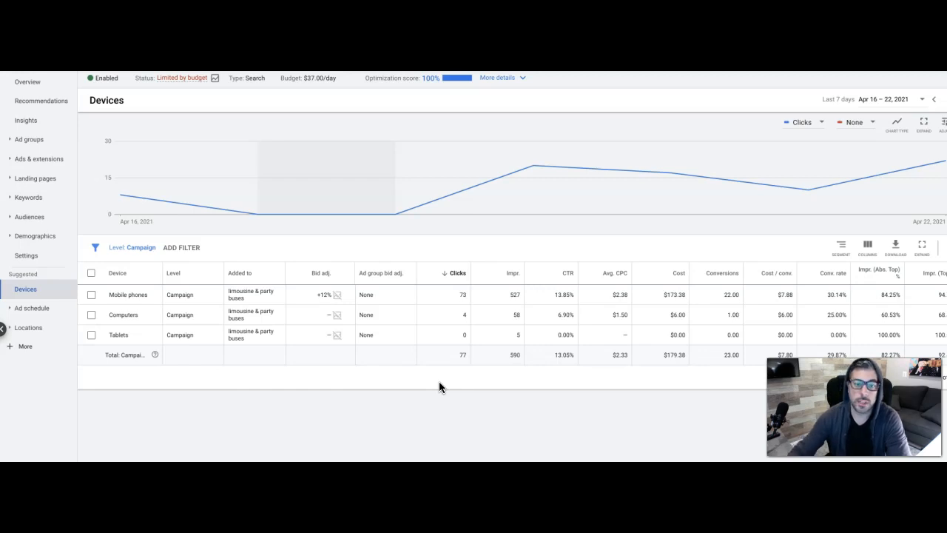
pyautogui.moveTo(321, 272)
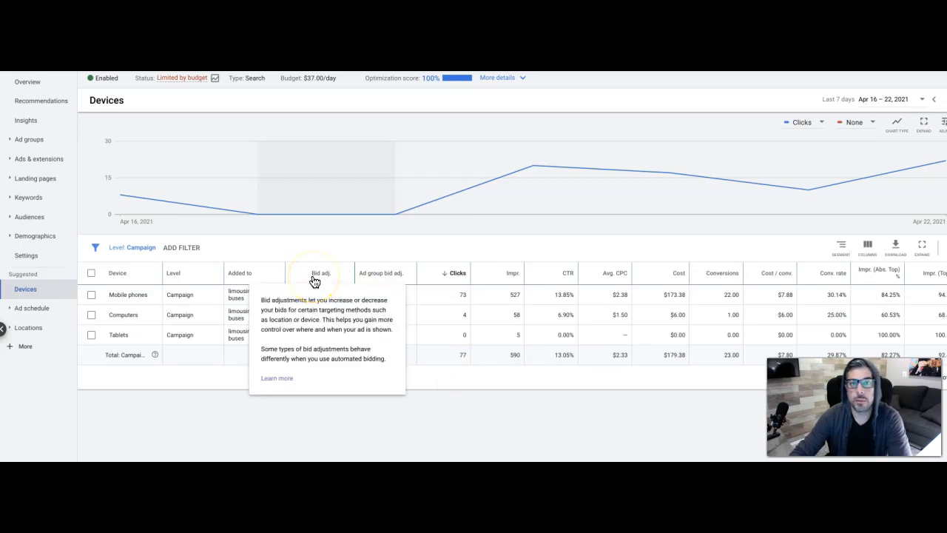